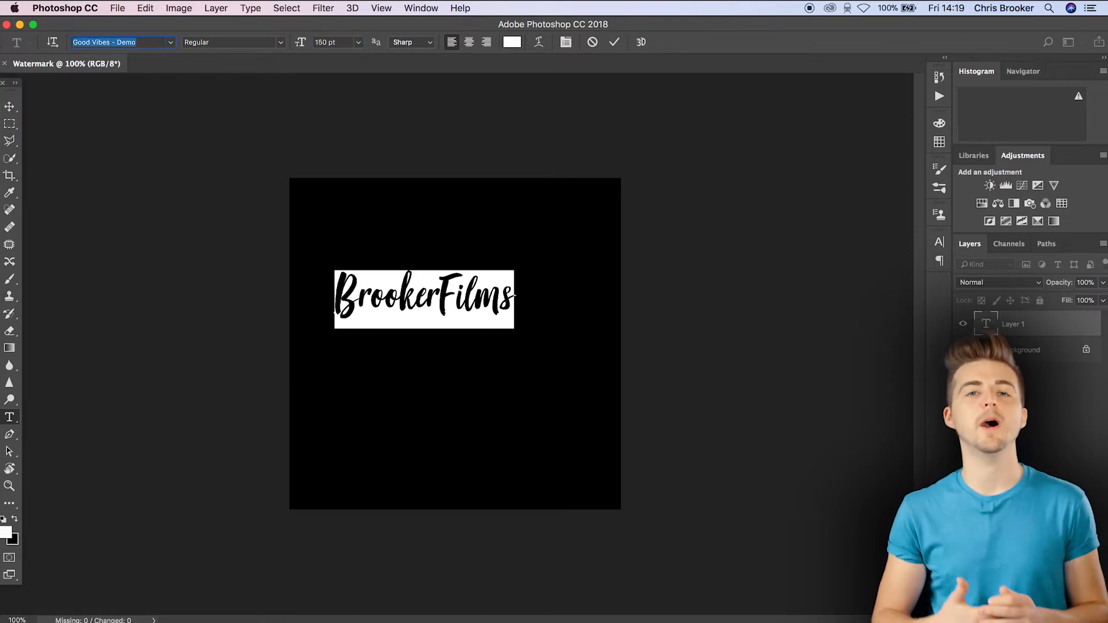
Set the watermark text BROOKERFILMS in a bold font on a transparent background, ready to save
{"action": "type", "text": "aven"}
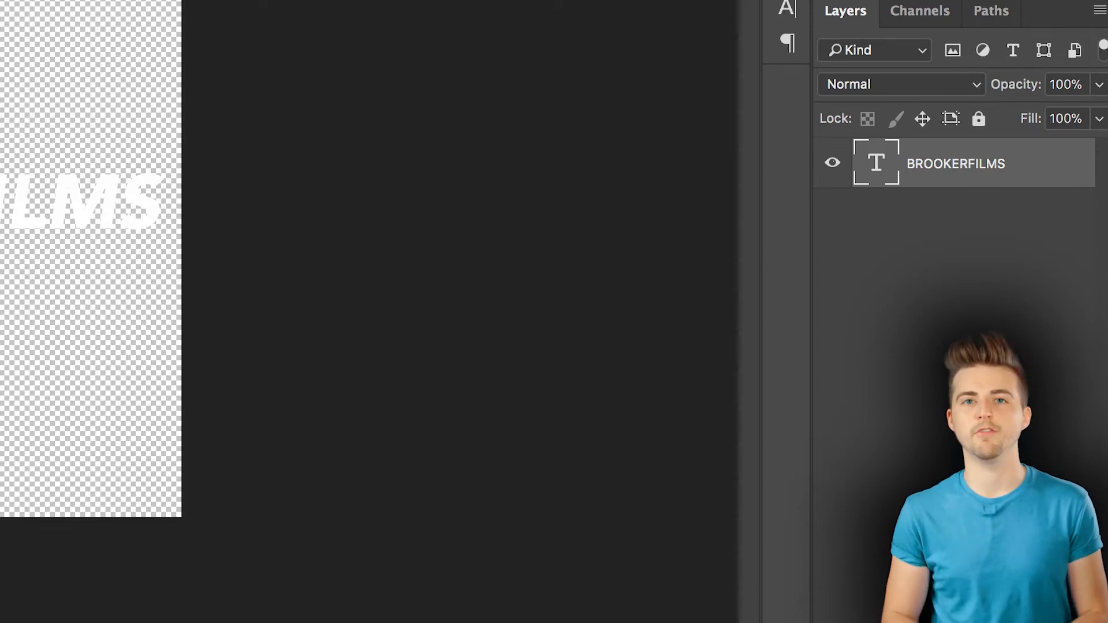
{"action": "left_click", "coordinate": [97, 23]}
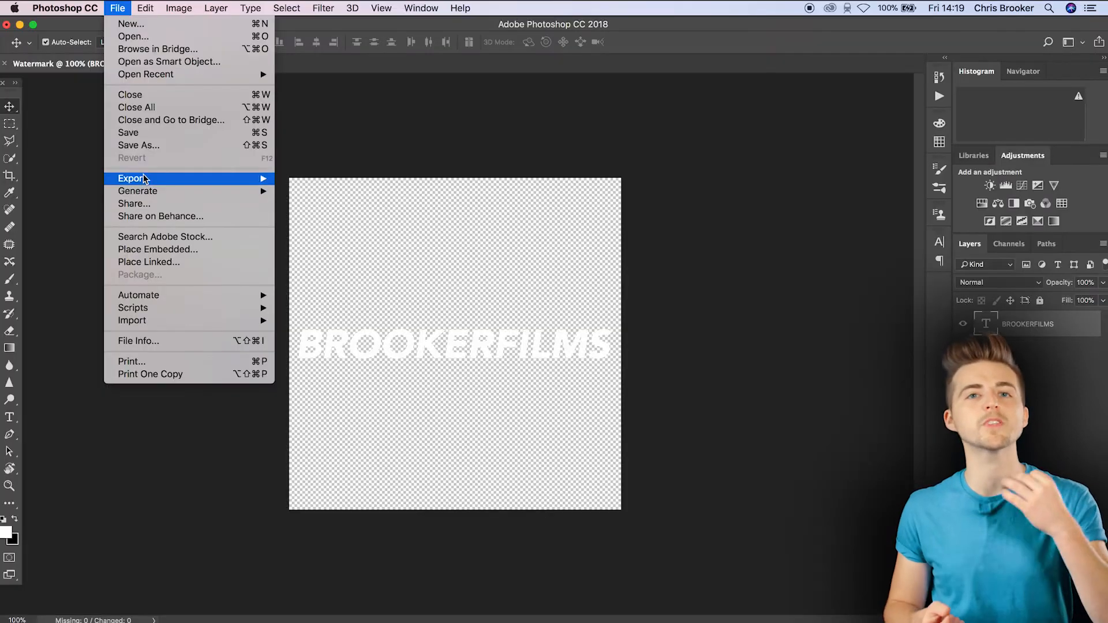
Save the transparent watermark as a PNG via Save As
{"action": "left_click", "coordinate": [138, 145]}
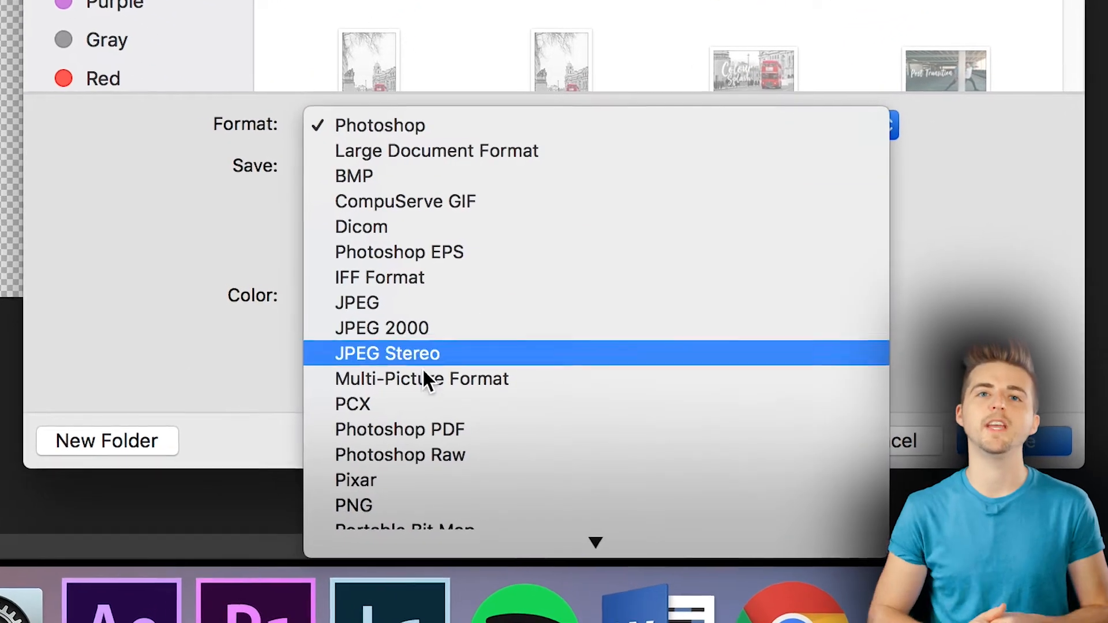
{"action": "mouse_move", "coordinate": [365, 545]}
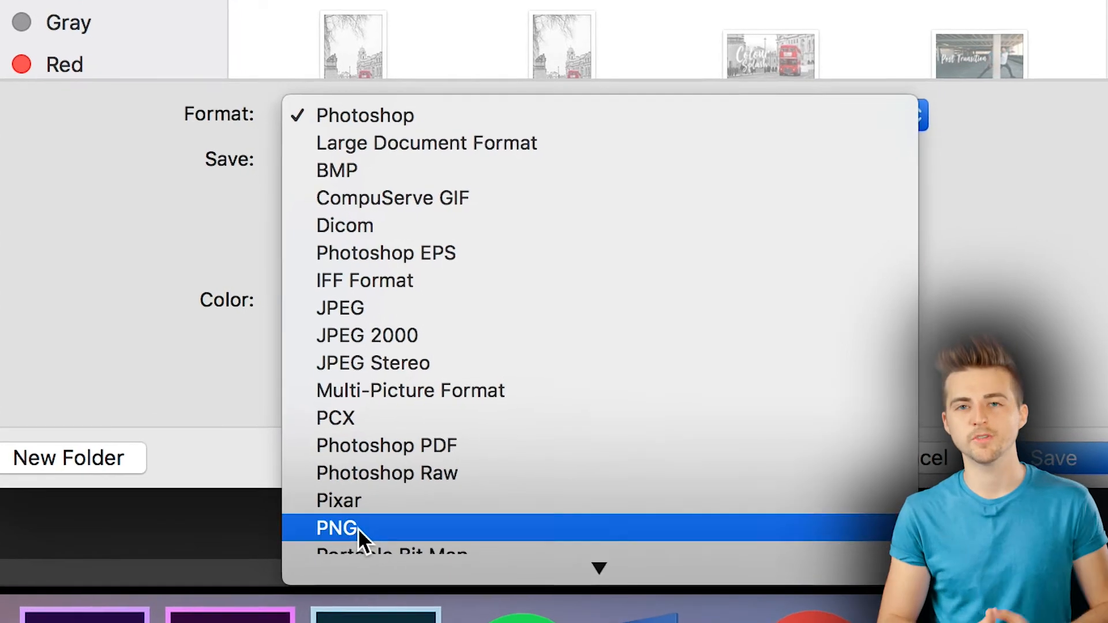
{"action": "left_click", "coordinate": [338, 528]}
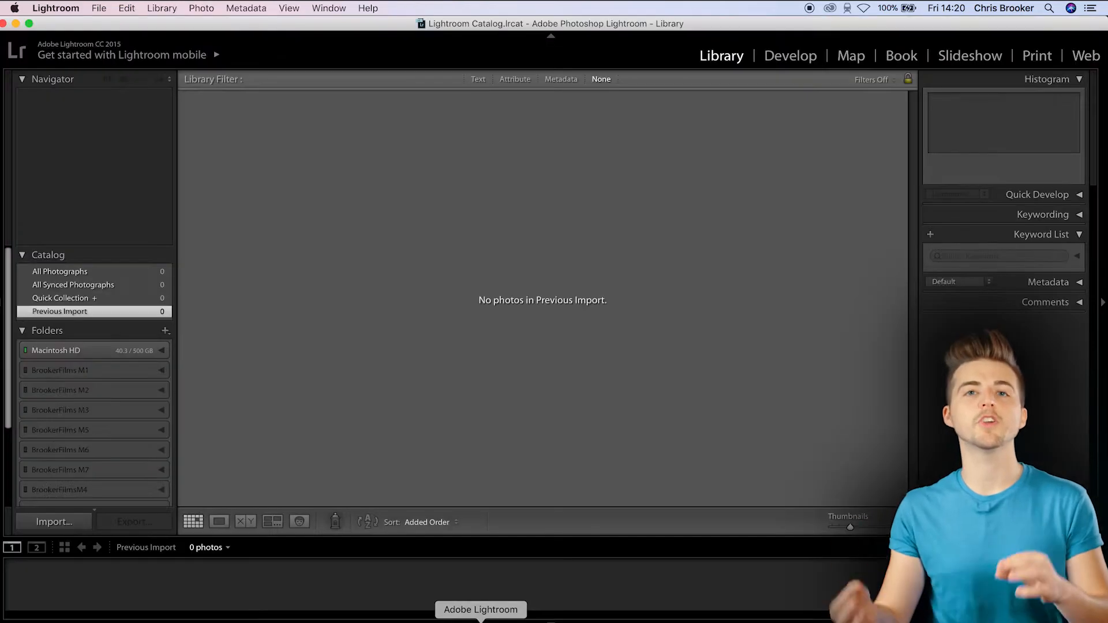
Import the 112 monument photos from their folder into the Lightroom catalogue
{"action": "left_click", "coordinate": [53, 520]}
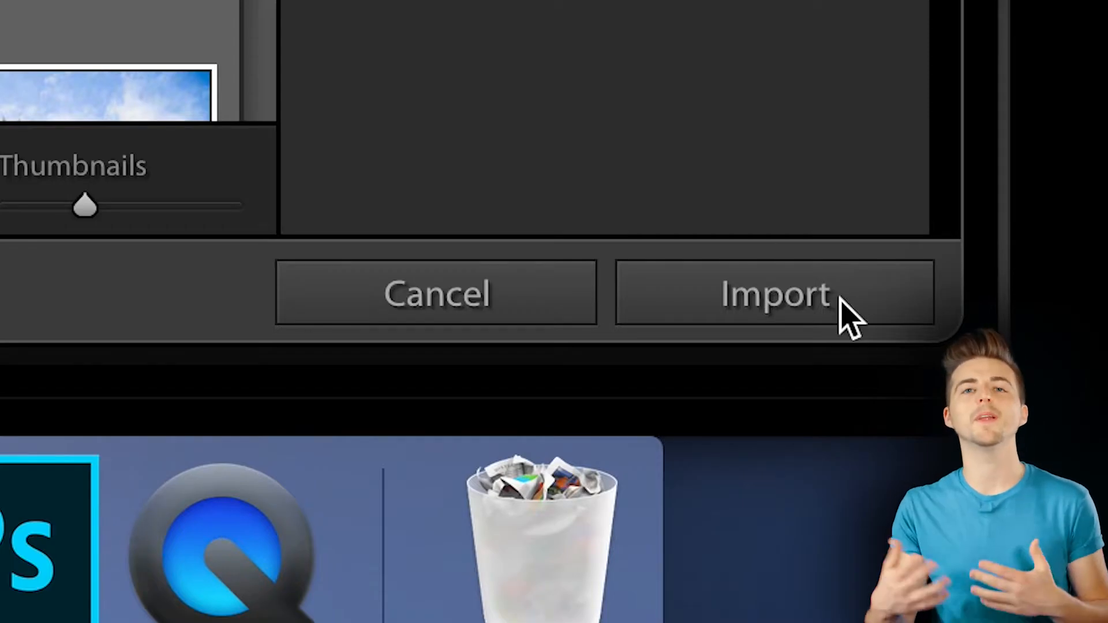
{"action": "left_click", "coordinate": [776, 295]}
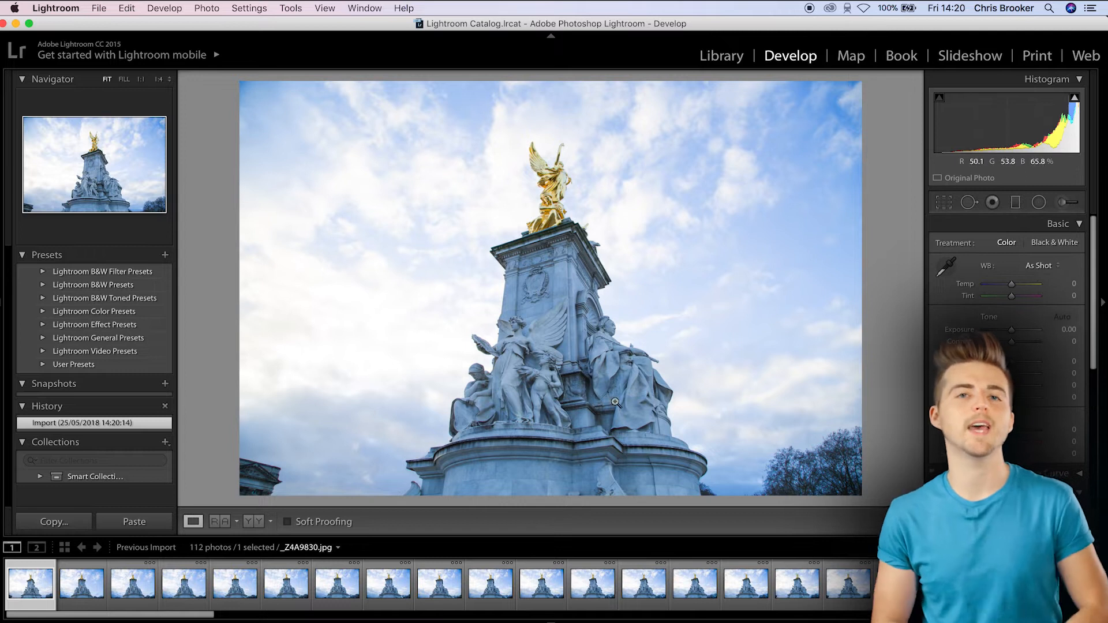
Bring up the Export 112 Files dialog for all selected photos
{"action": "left_click", "coordinate": [720, 55]}
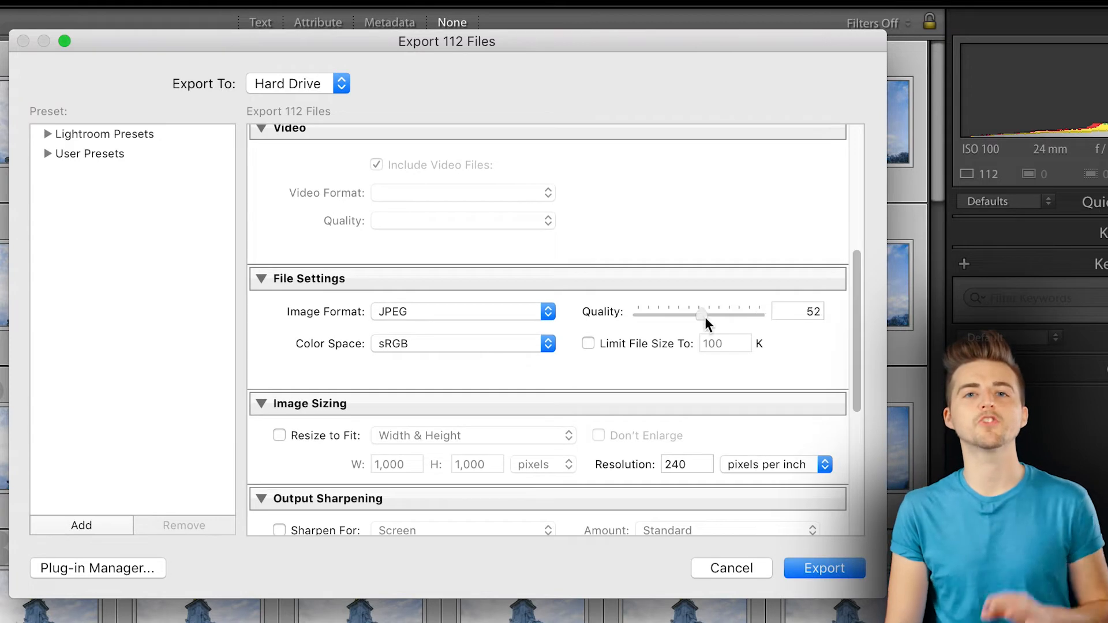
Enable the Watermark option in the export settings and start editing the watermark
{"action": "scroll", "scroll_direction": "down", "scroll_amount": 3}
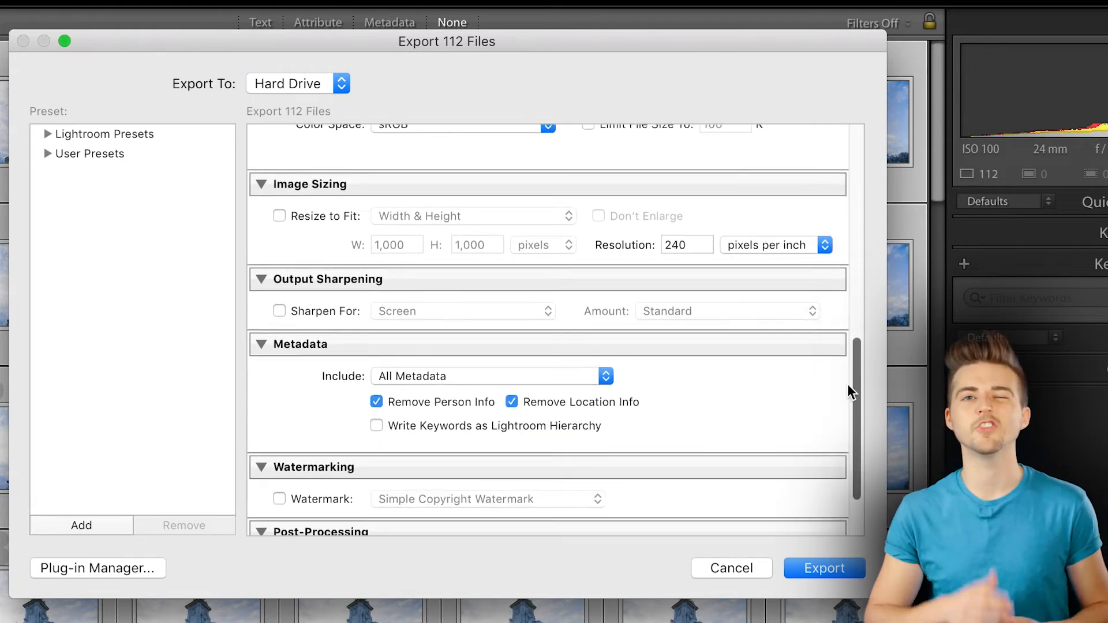
{"action": "left_click", "coordinate": [276, 471]}
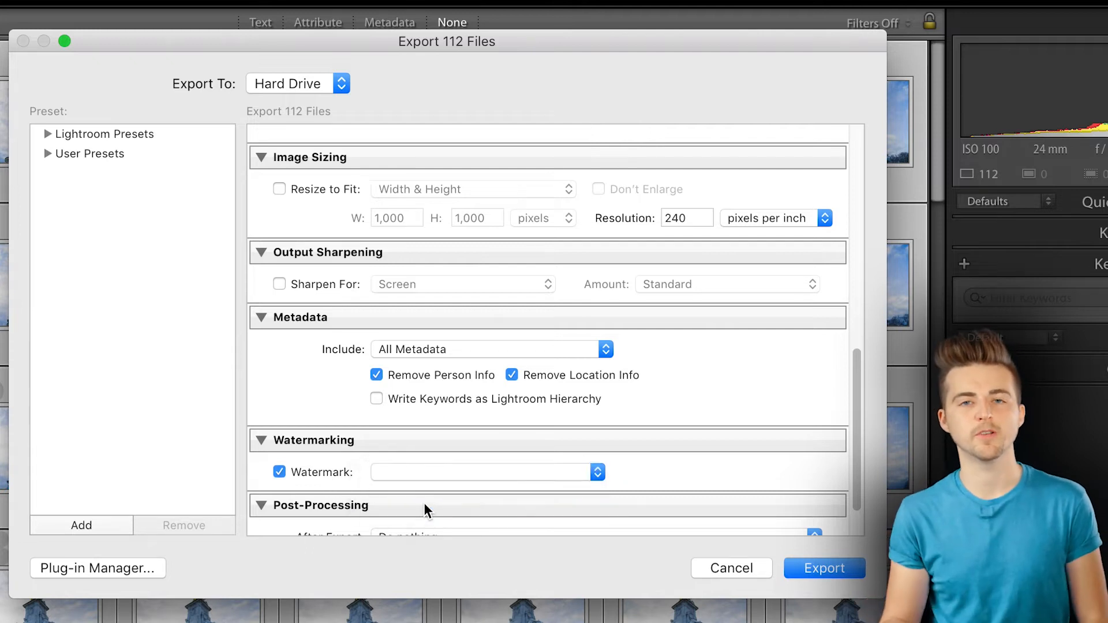
{"action": "left_click", "coordinate": [597, 472]}
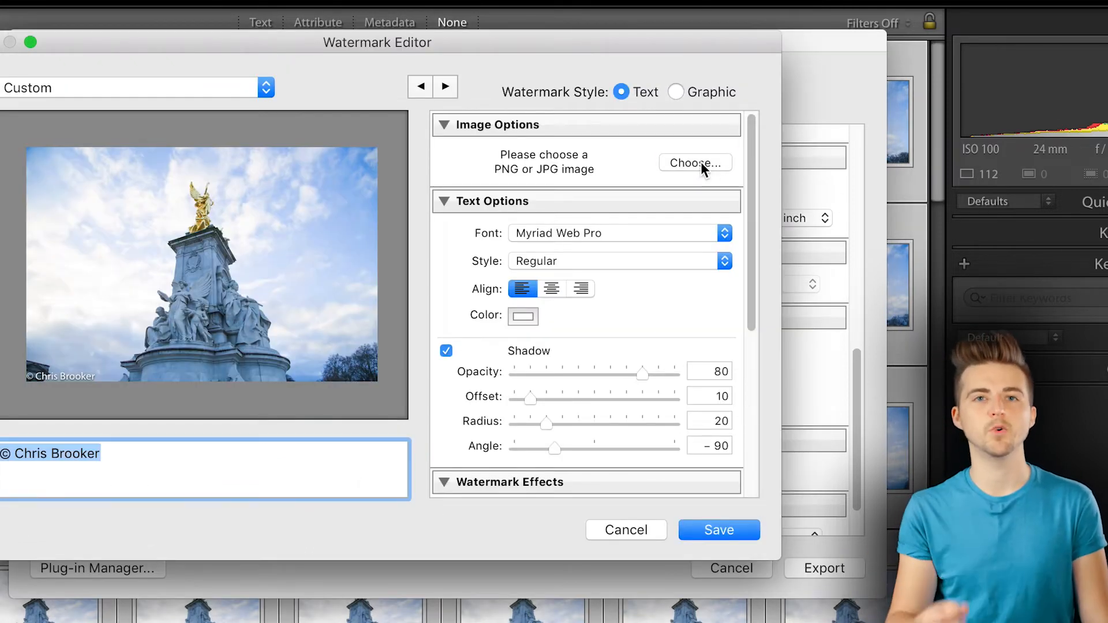
Use Watermark.png as the BROOKERFILMS graphic watermark and save its settings
{"action": "left_click", "coordinate": [696, 163]}
{"action": "type", "text": "watermark"}
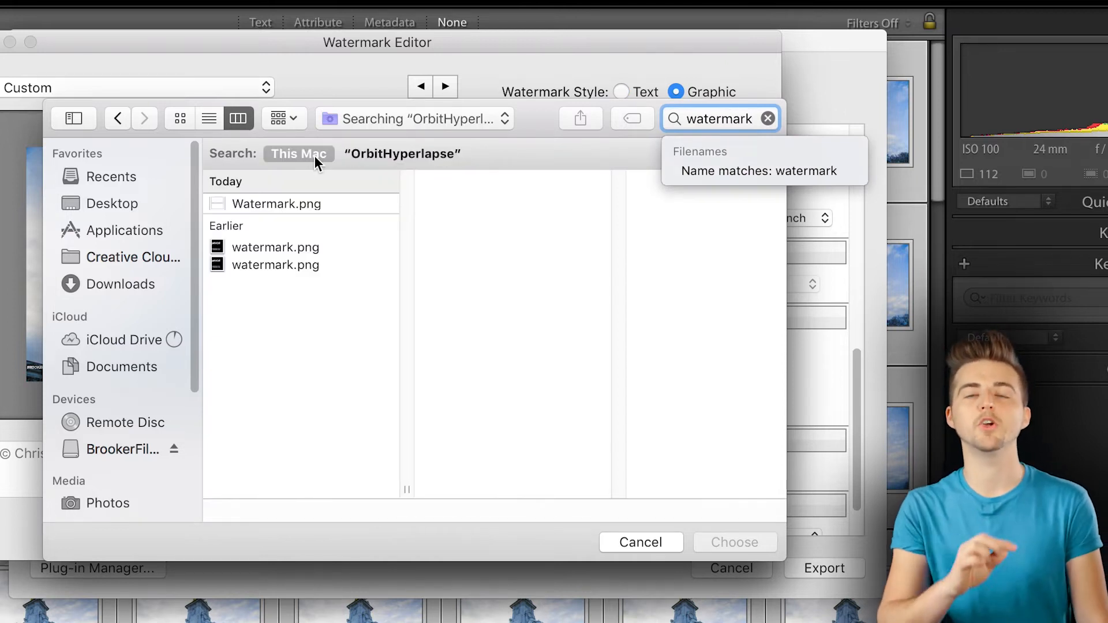
{"action": "left_click", "coordinate": [277, 204]}
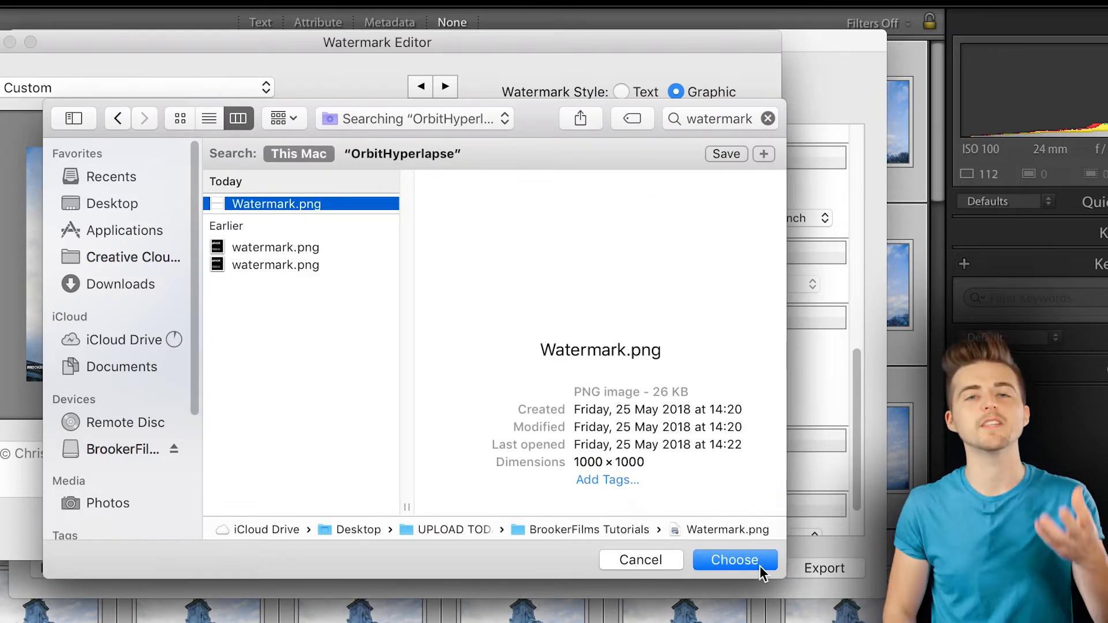
{"action": "left_click", "coordinate": [734, 560]}
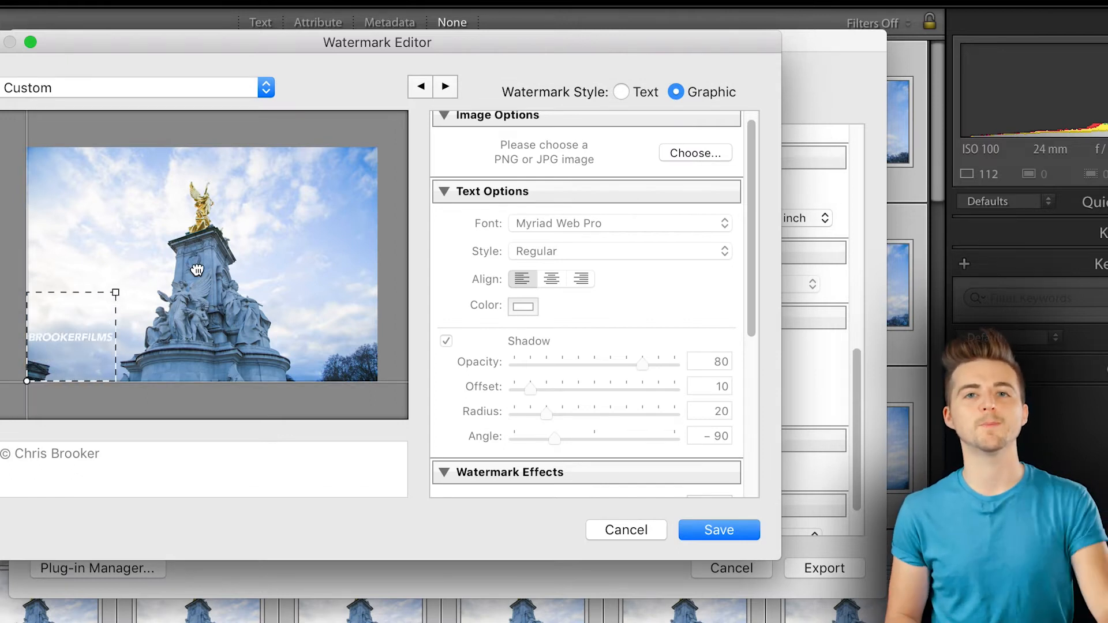
{"action": "left_click", "coordinate": [719, 530]}
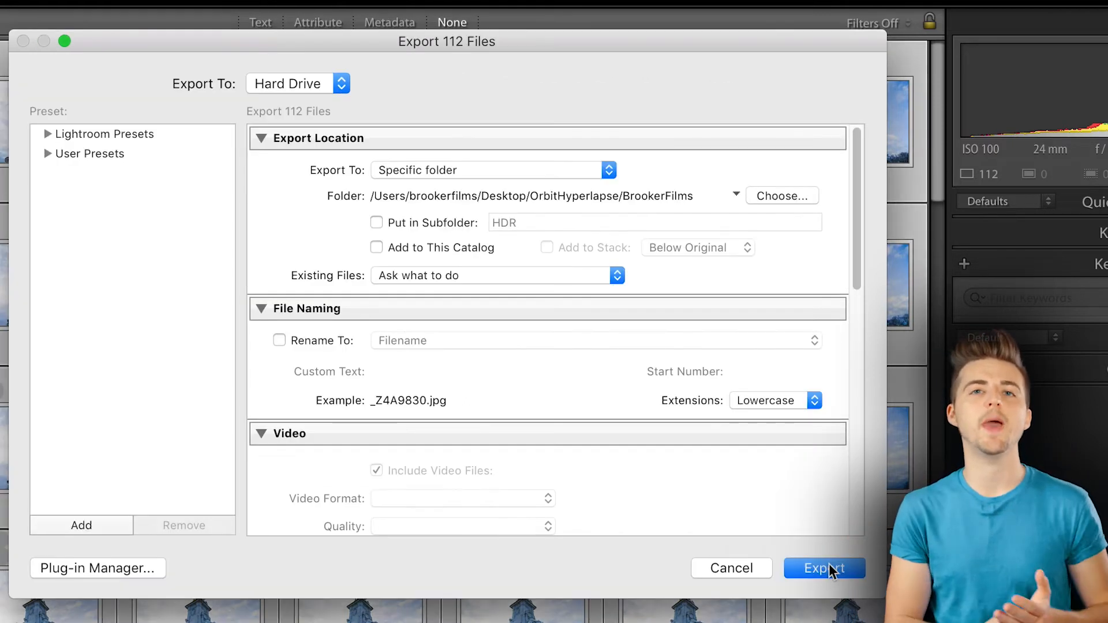
Start exporting the 112 watermarked photos
{"action": "left_click", "coordinate": [824, 567]}
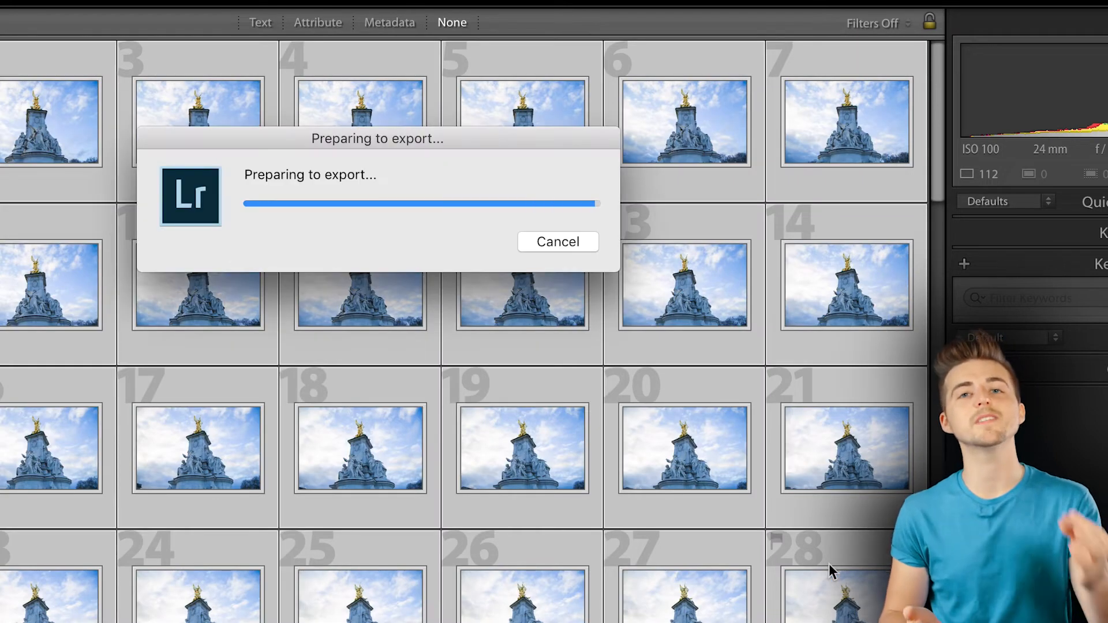